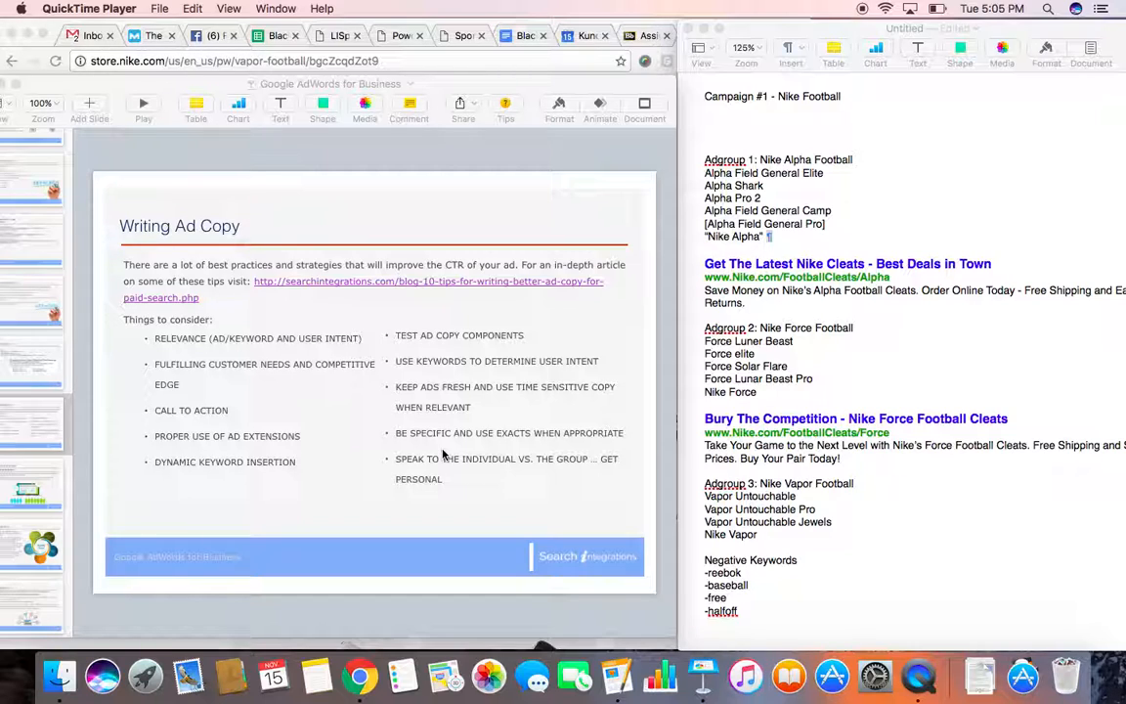
{"action": "mouse_move", "coordinate": [924, 278]}
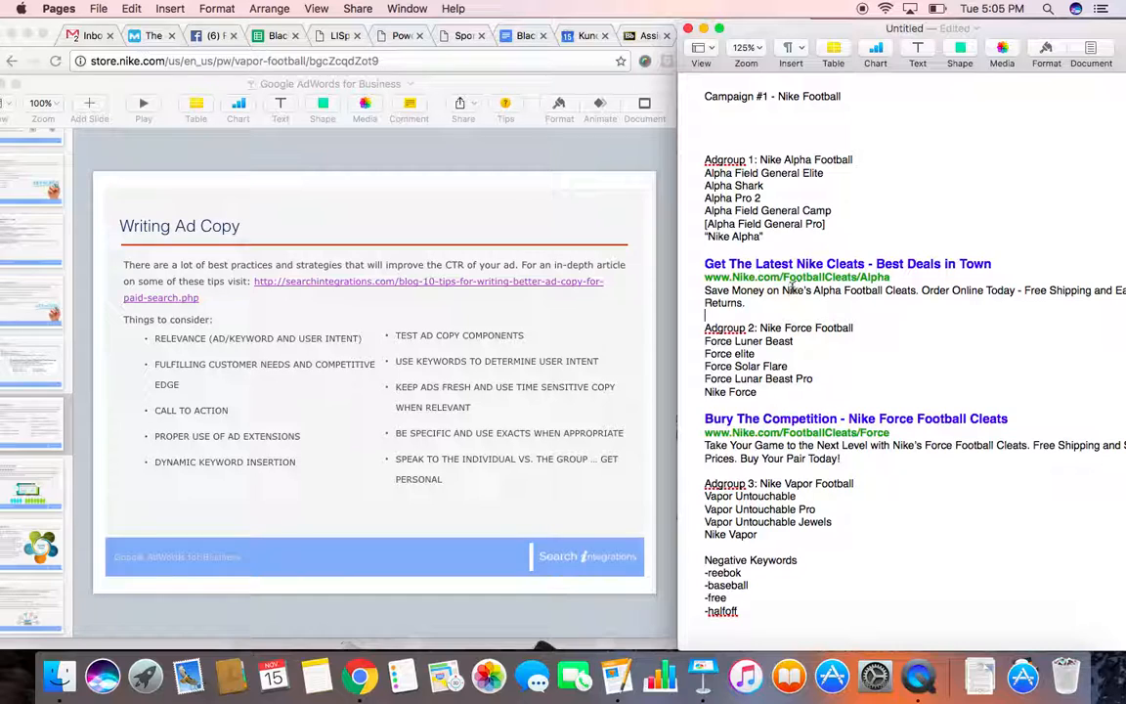
Step: Show the A/B Testing Ad Copy slide in the Google AdWords for Business deck
{"action": "double_click", "coordinate": [831, 291]}
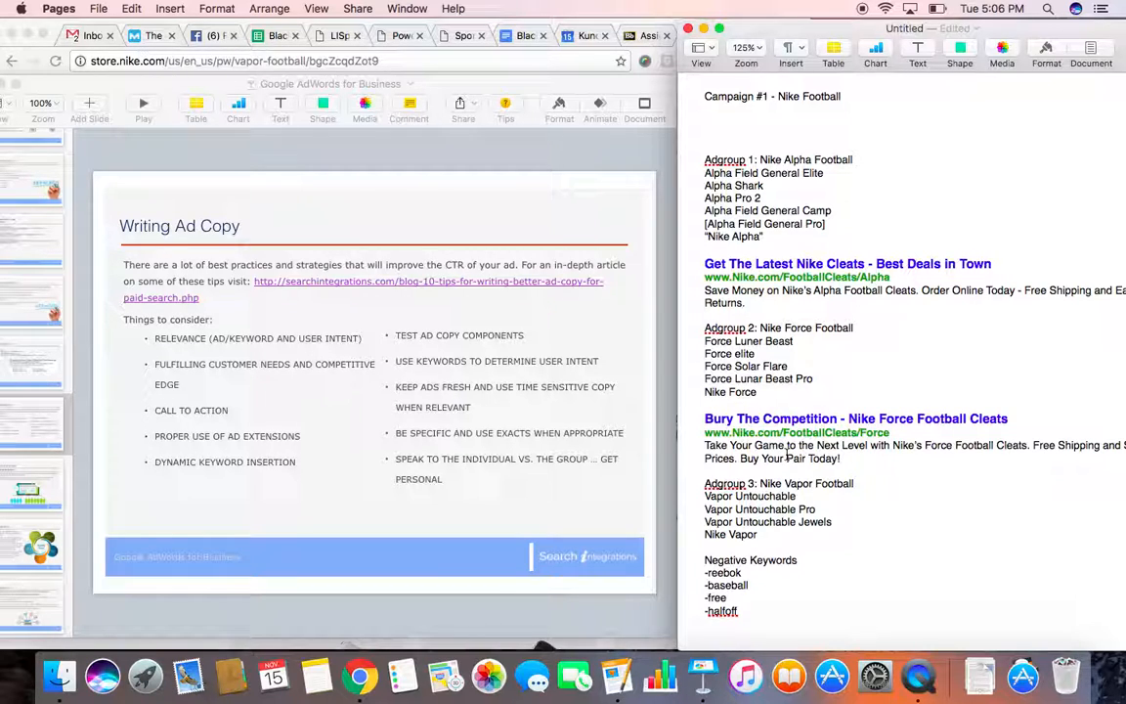
{"action": "mouse_move", "coordinate": [929, 308]}
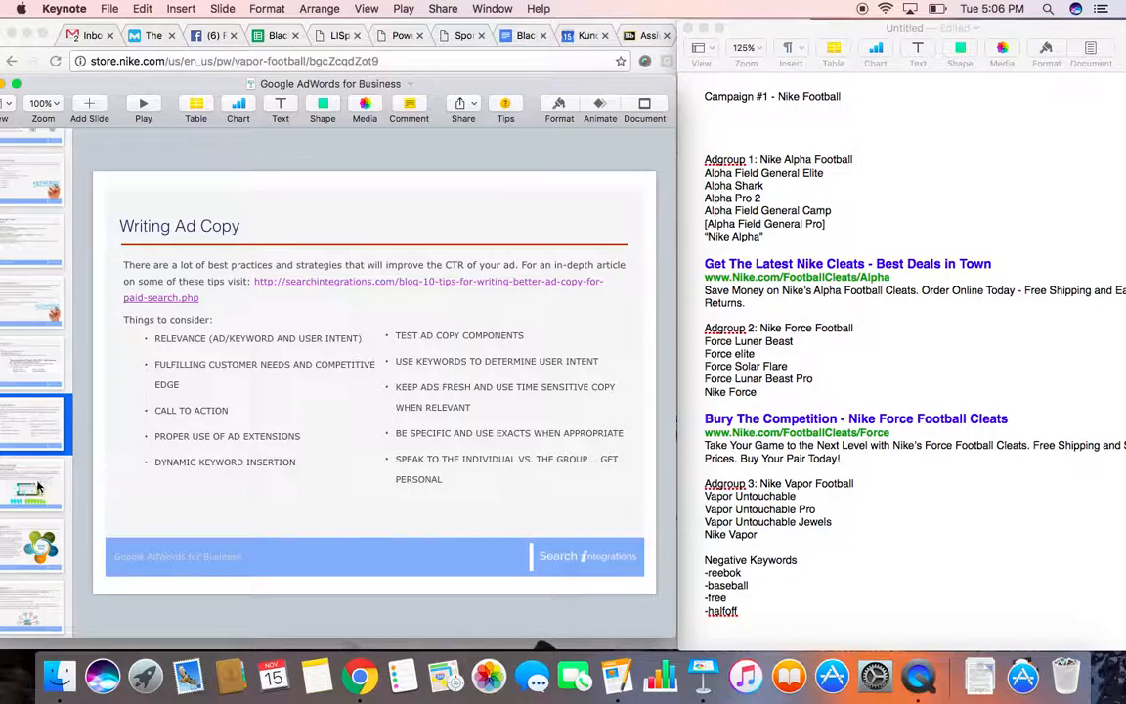
{"action": "left_click", "coordinate": [34, 486]}
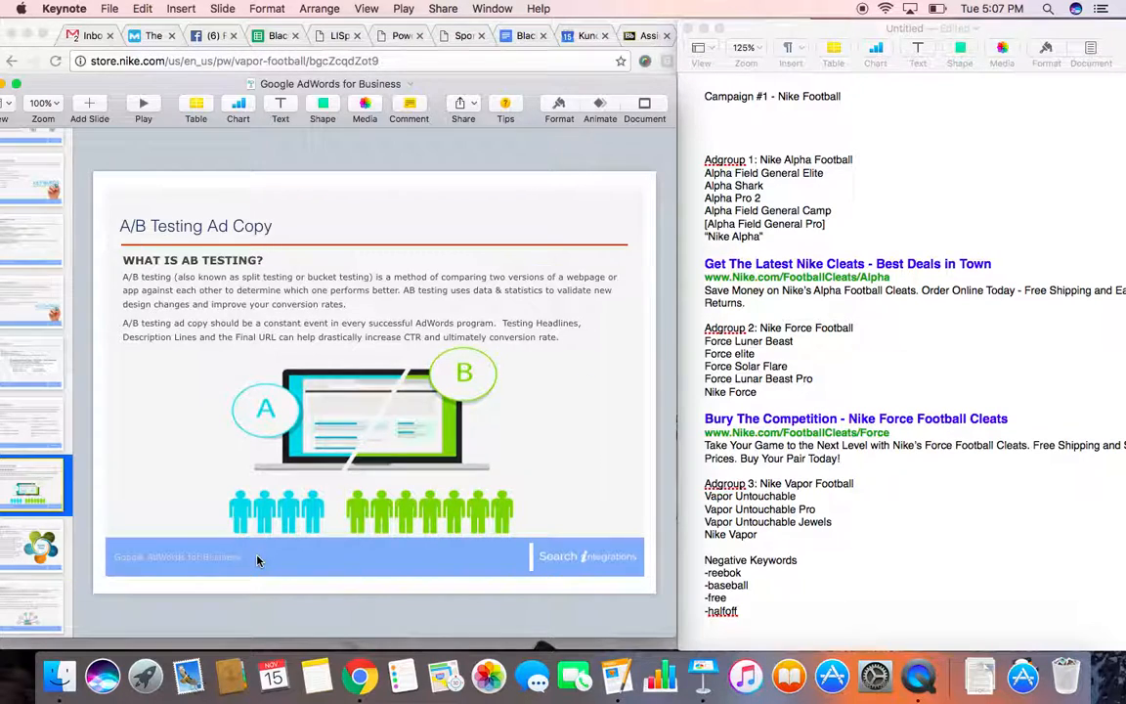
{"action": "left_click", "coordinate": [36, 544]}
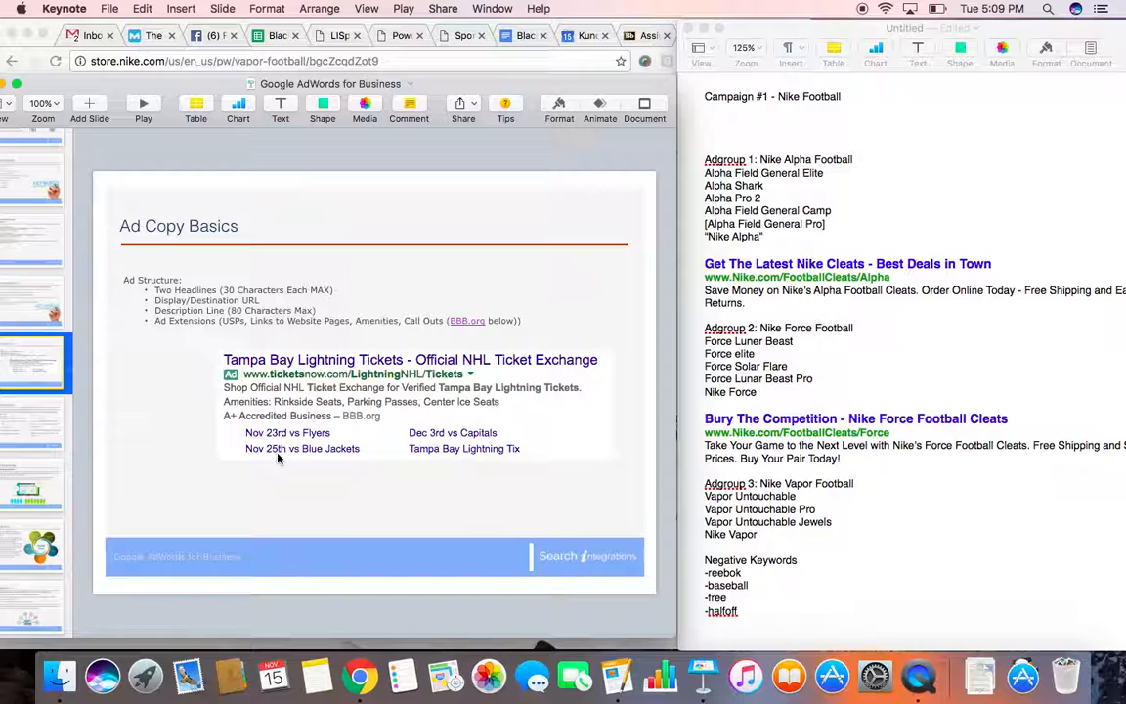
{"action": "mouse_move", "coordinate": [384, 483]}
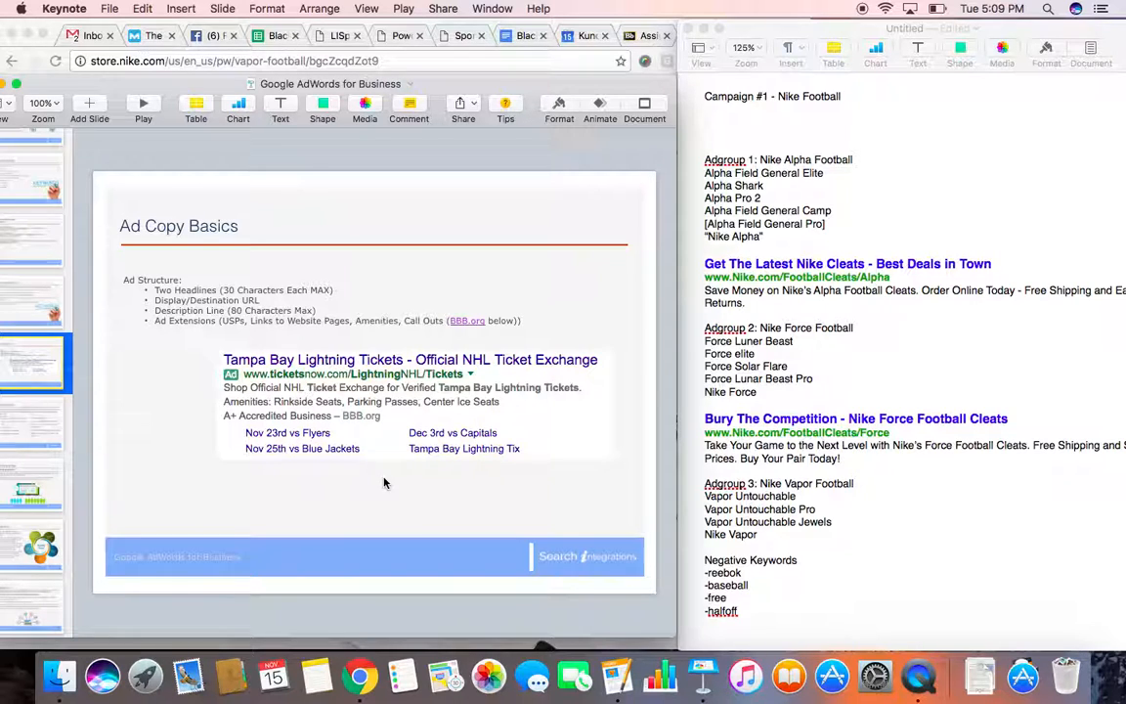
{"action": "mouse_move", "coordinate": [242, 431]}
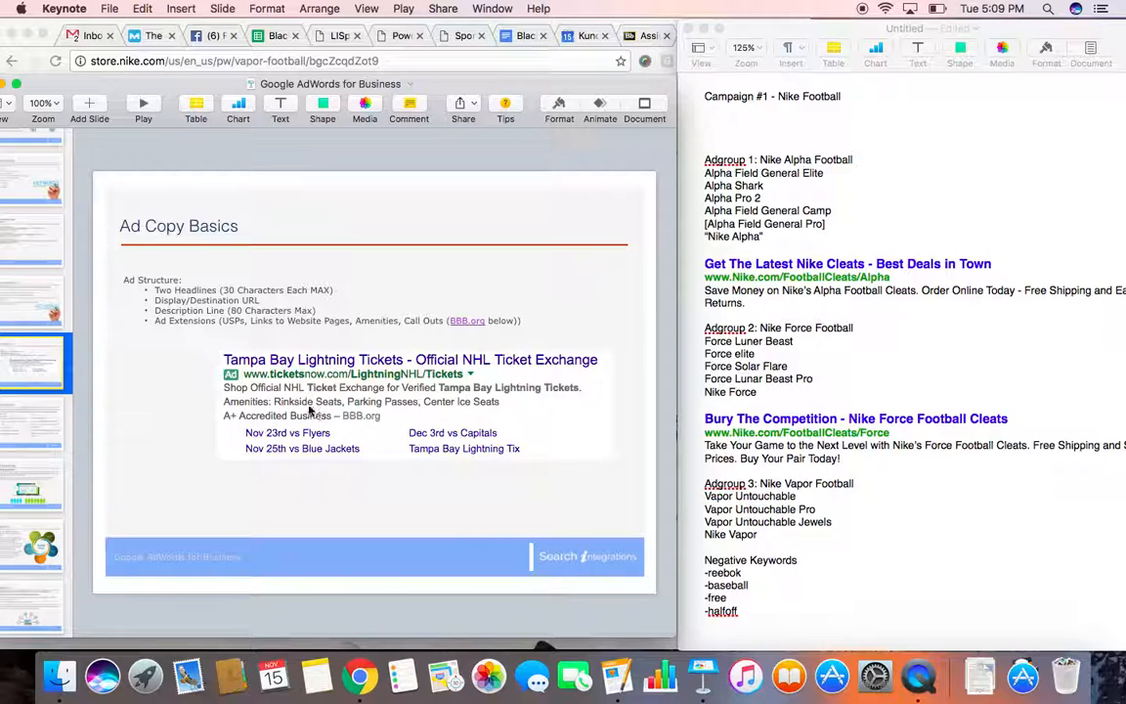
{"action": "mouse_move", "coordinate": [40, 624]}
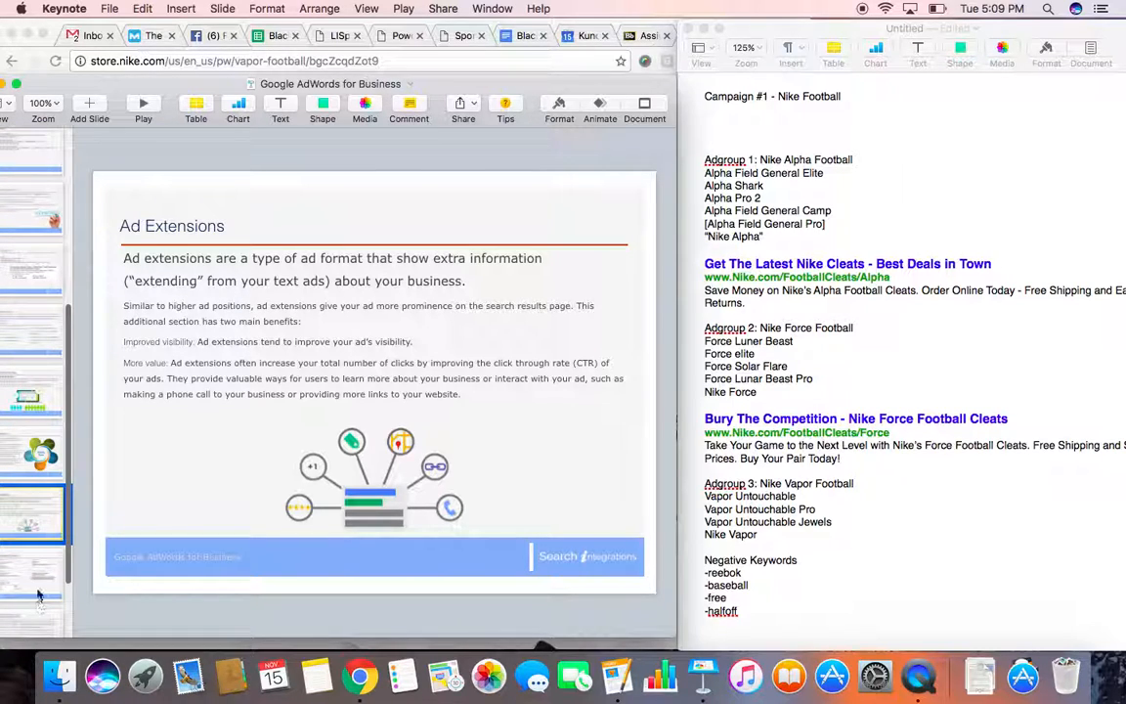
{"action": "left_click", "coordinate": [36, 575]}
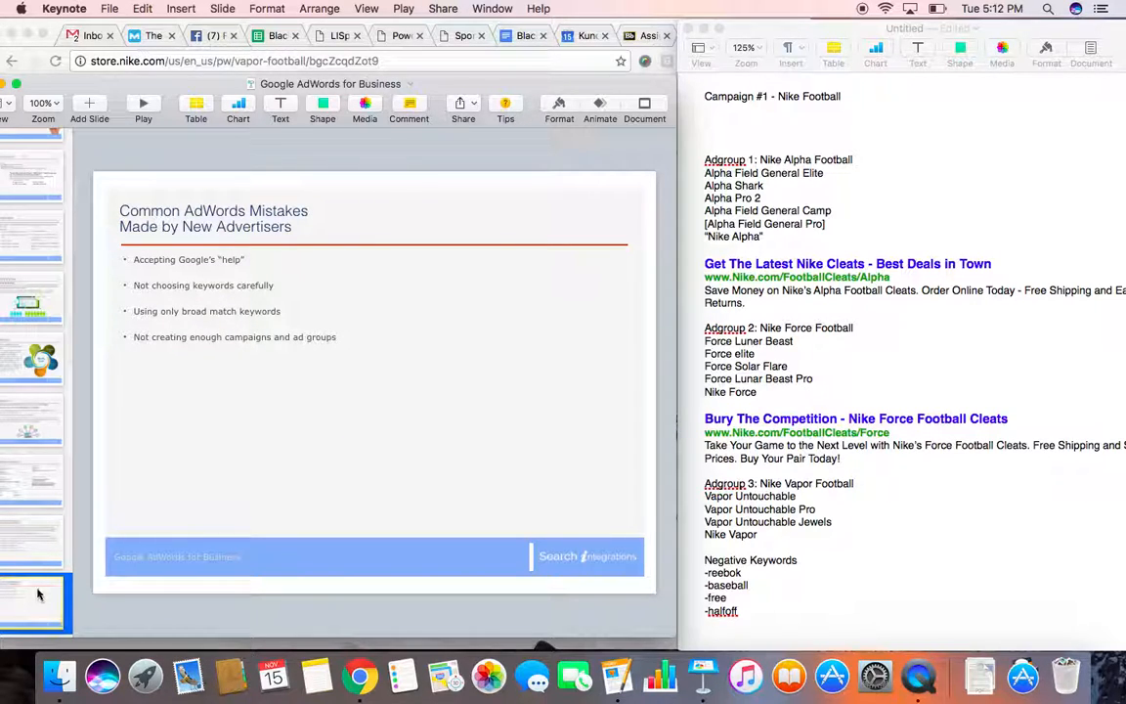
{"action": "mouse_move", "coordinate": [308, 564]}
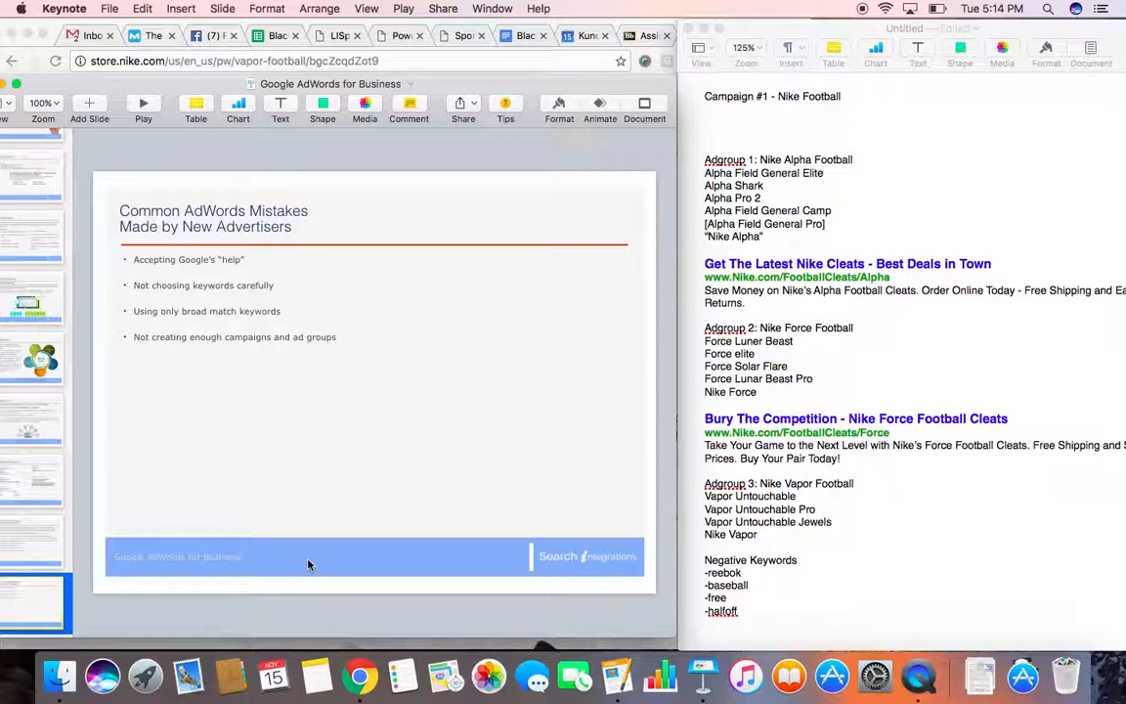
{"action": "mouse_move", "coordinate": [772, 550]}
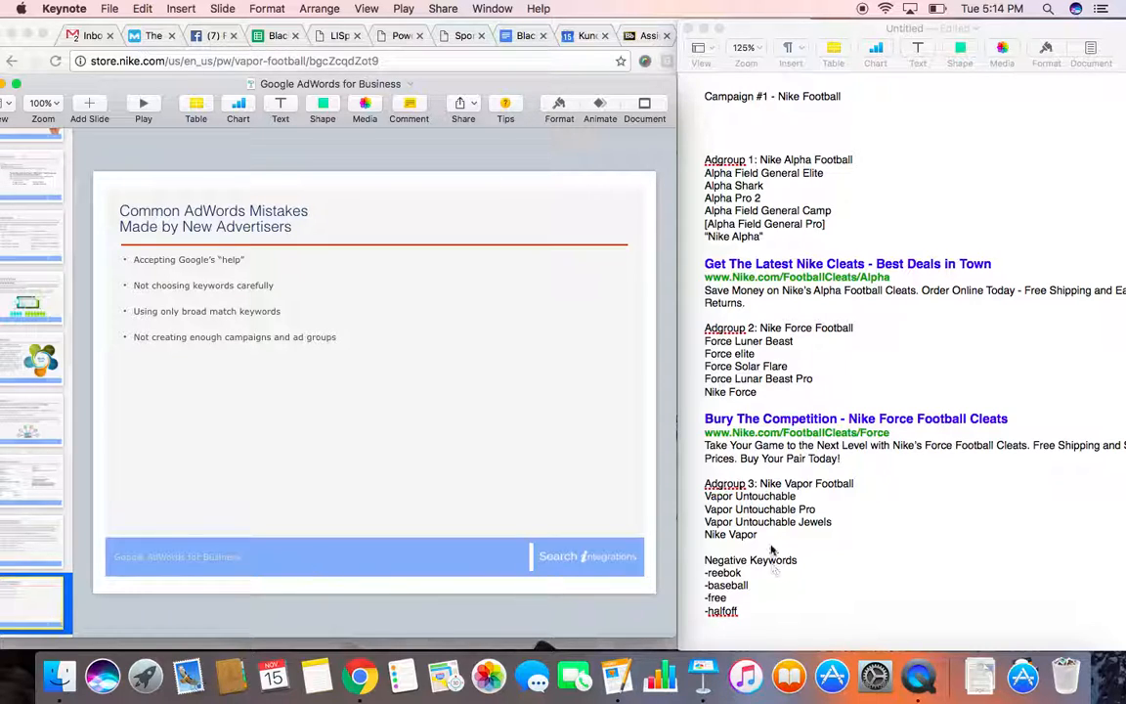
{"action": "mouse_move", "coordinate": [768, 217]}
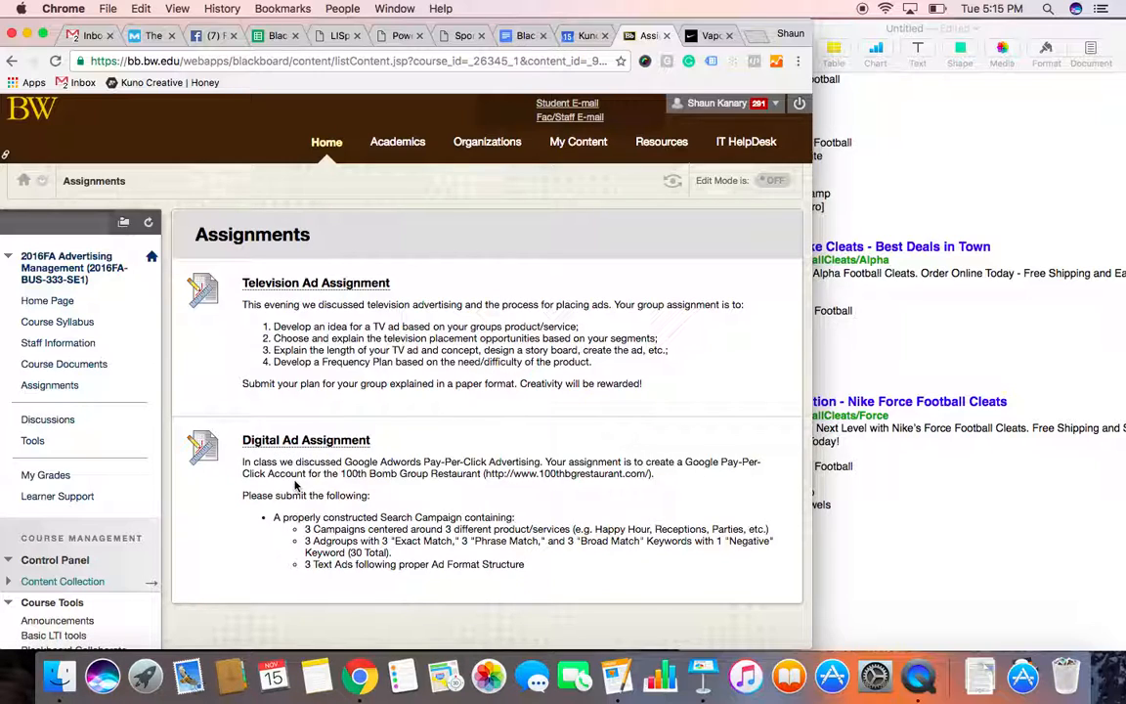
{"action": "mouse_move", "coordinate": [413, 487]}
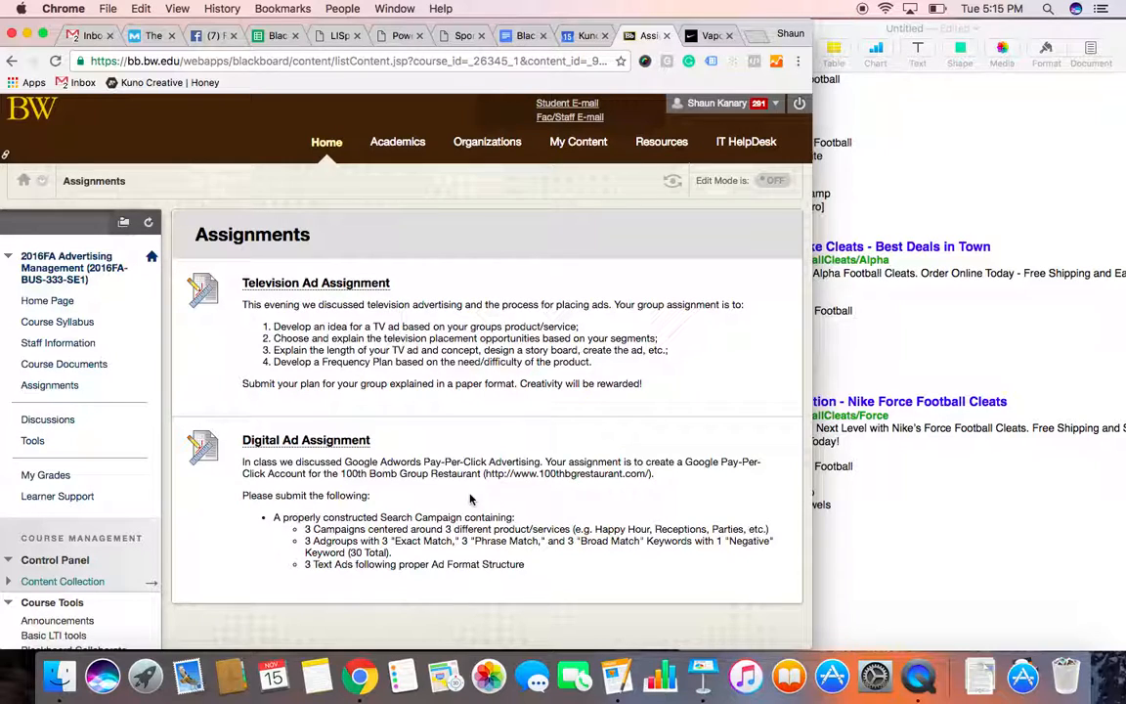
Step: Highlight the 100th Bomb Group Restaurant name and web address in the Digital Ad Assignment brief
{"action": "left_click_drag", "start_coordinate": [341, 473], "coordinate": [653, 473]}
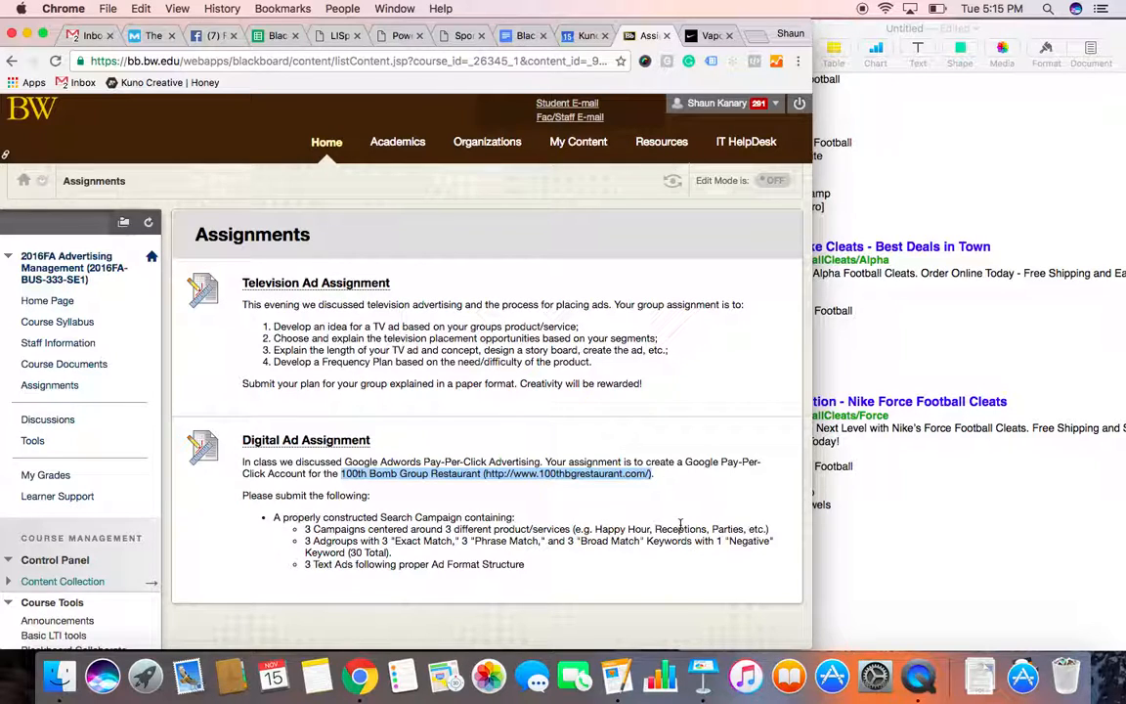
{"action": "mouse_move", "coordinate": [613, 496]}
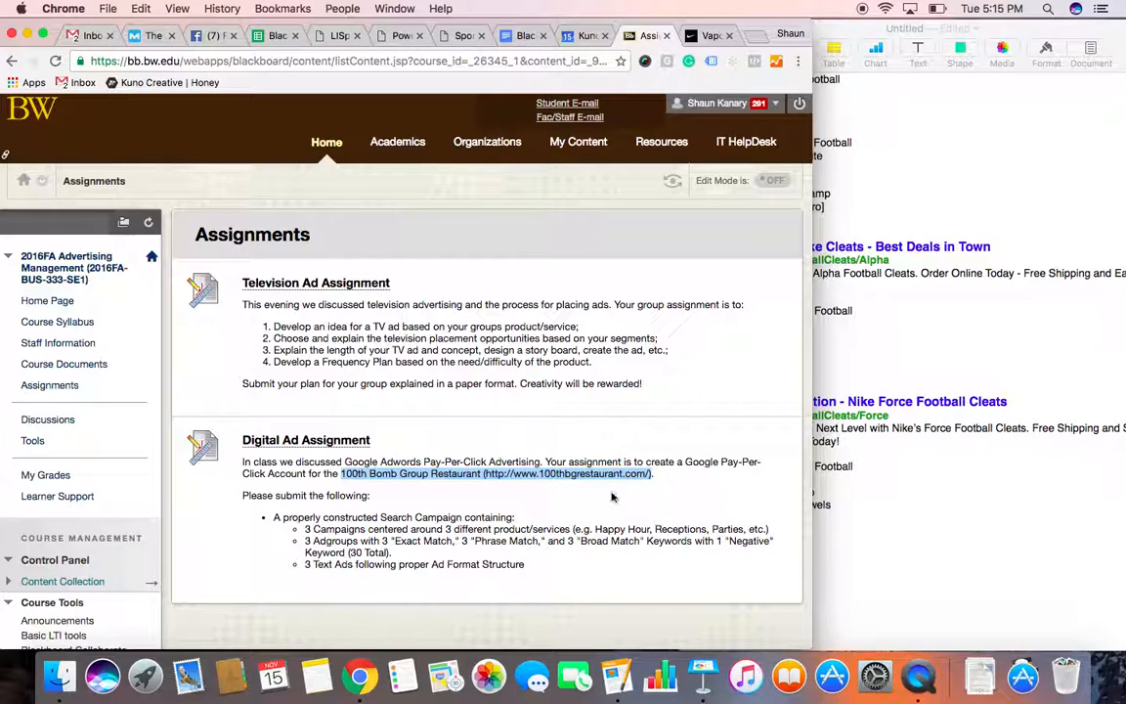
{"action": "mouse_move", "coordinate": [594, 543]}
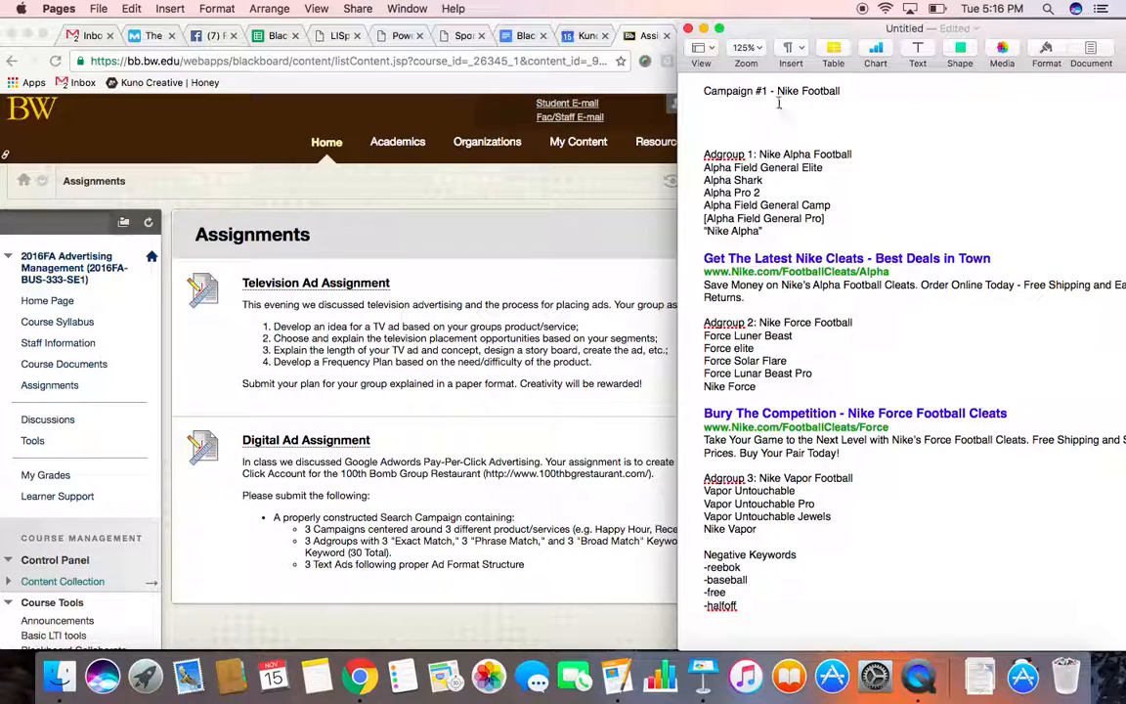
{"action": "mouse_move", "coordinate": [758, 159]}
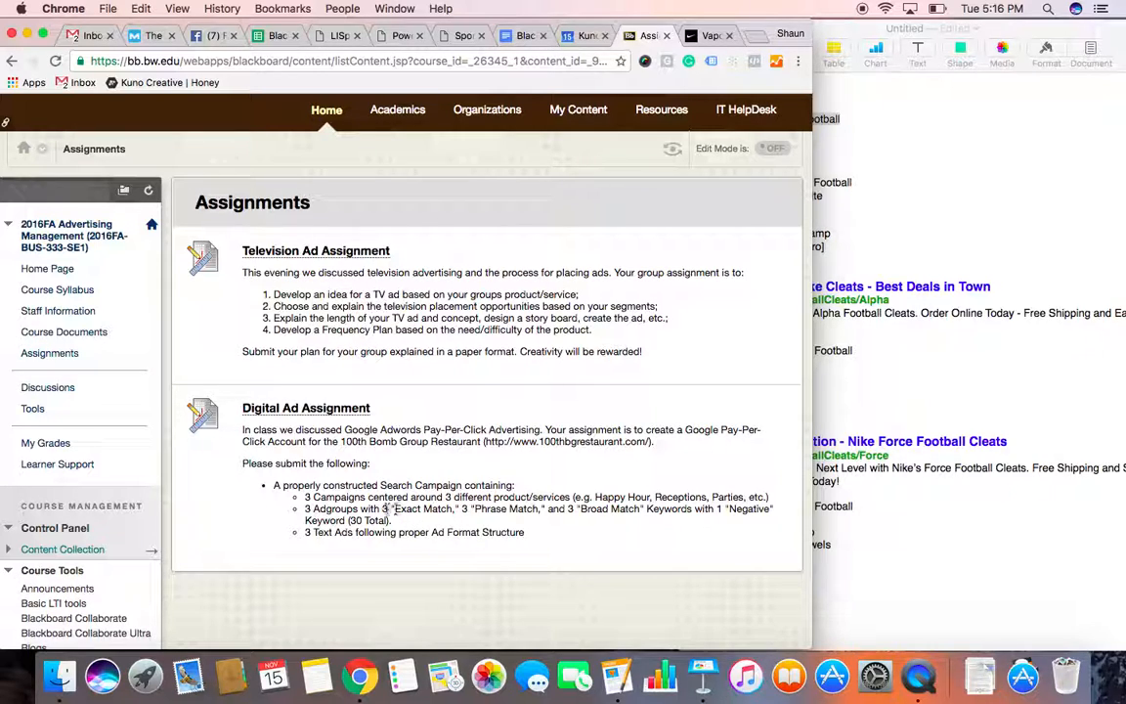
Step: Bring the Nike Football campaign document forward and select its 'Negative Keywords' heading
{"action": "double_click", "coordinate": [418, 508]}
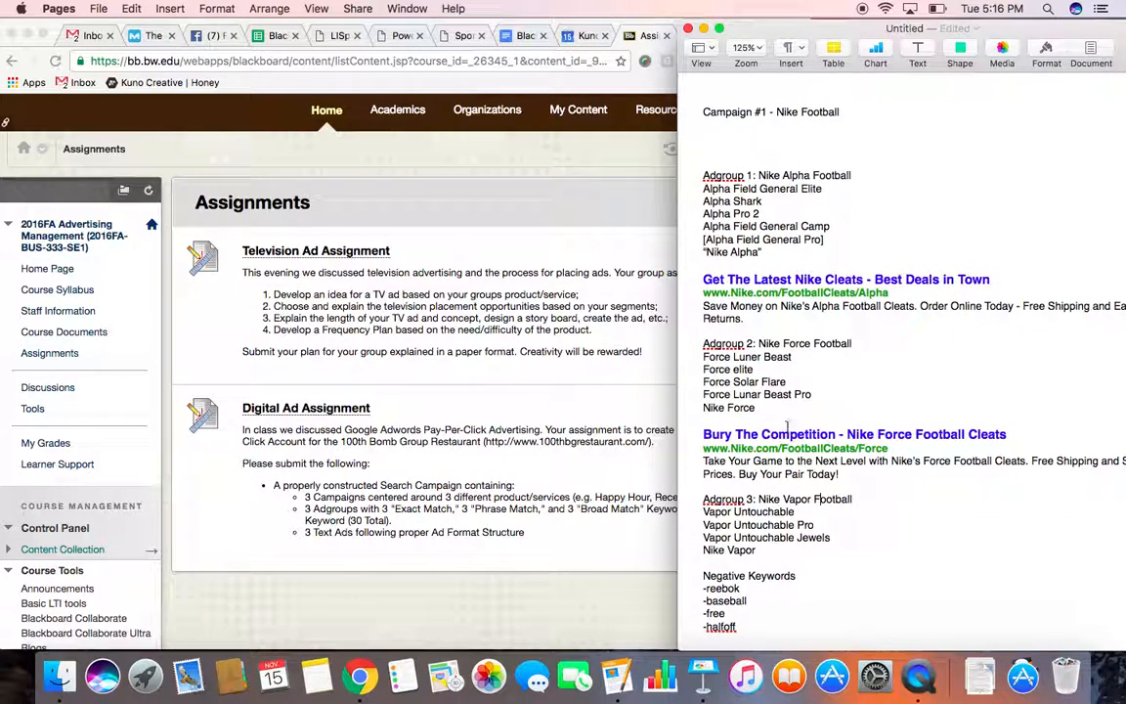
{"action": "mouse_move", "coordinate": [819, 526]}
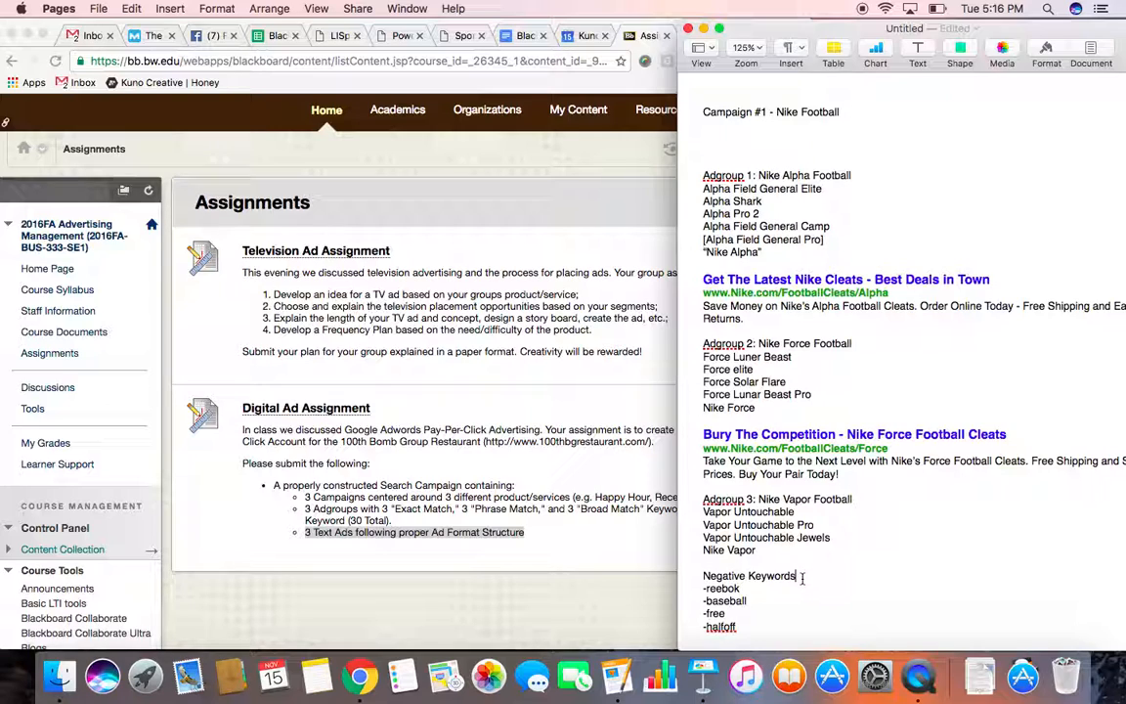
{"action": "double_click", "coordinate": [749, 576]}
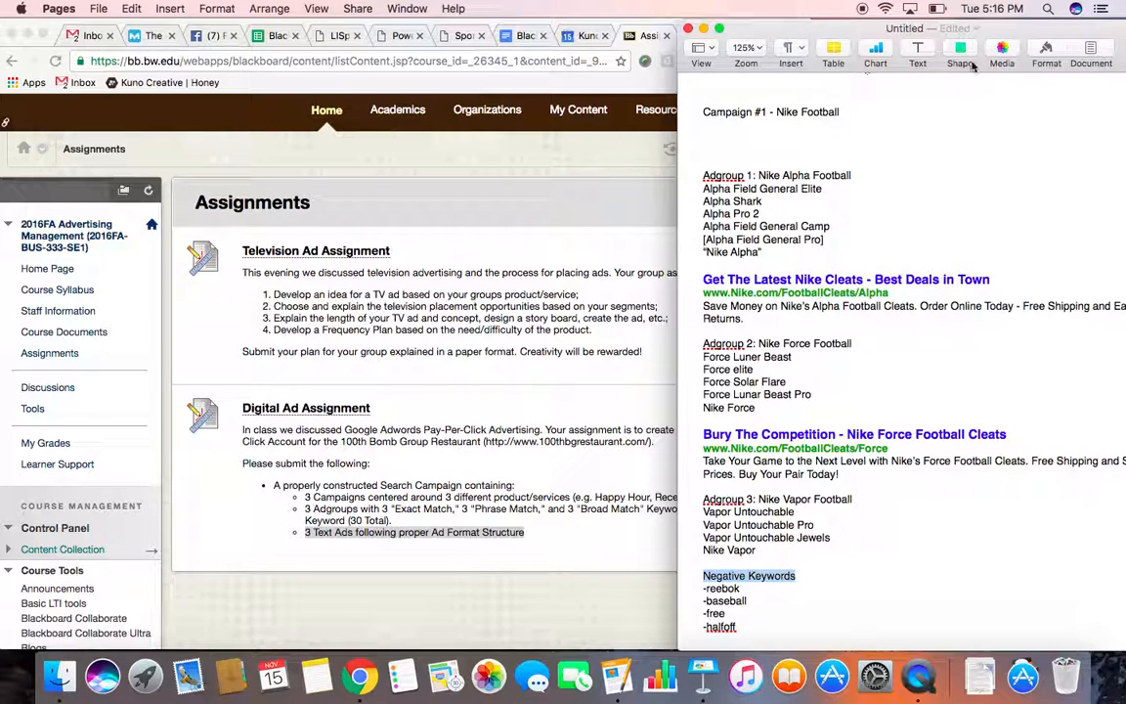